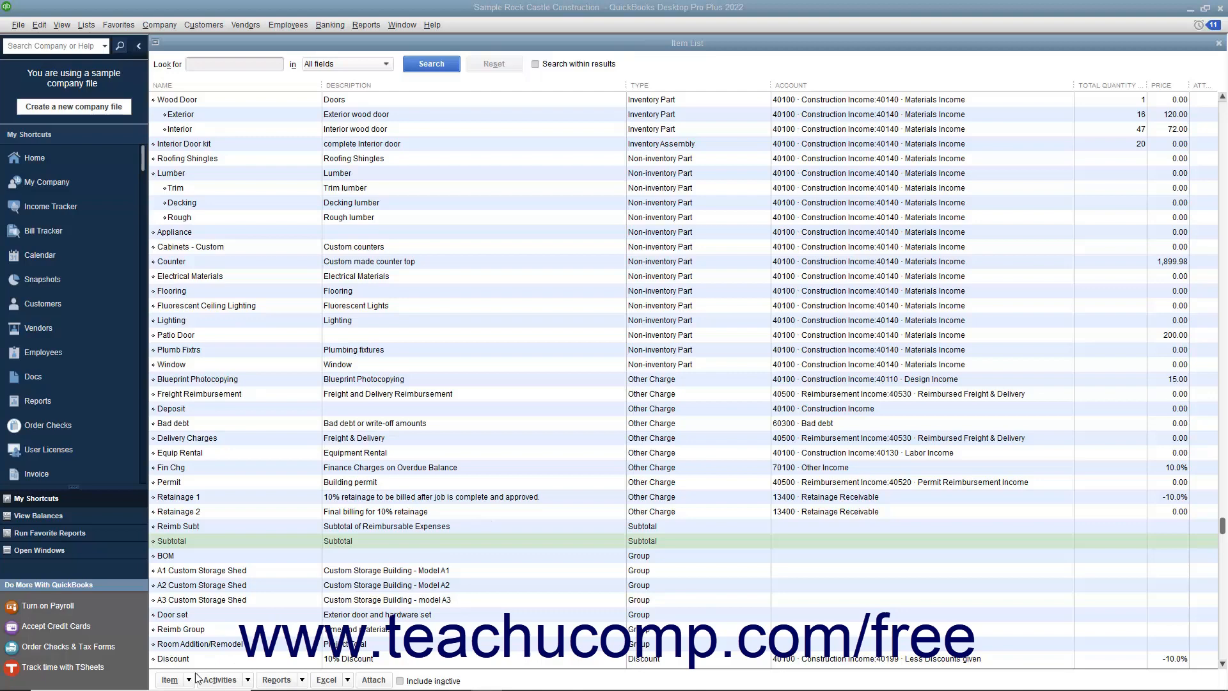
- Bring up the item actions menu from the Item button on the Item List
{"action": "left_click", "coordinate": [171, 680]}
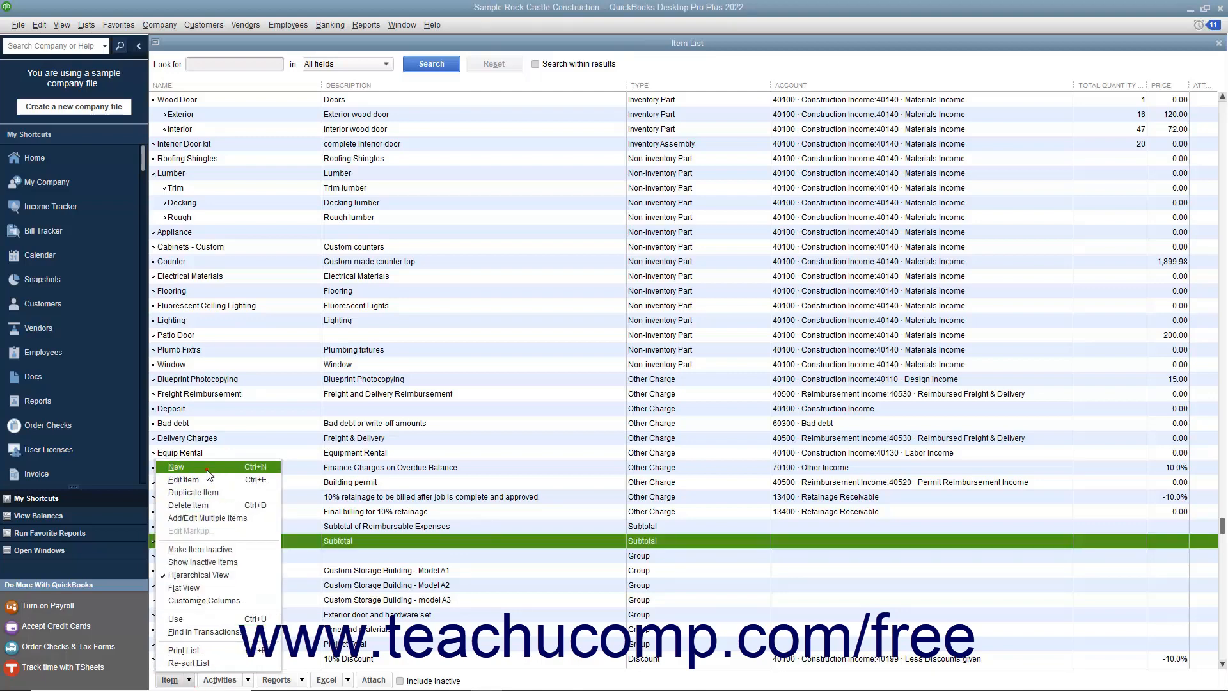
- Create a new item of type Subtotal and name it 'Labor subtotal'
{"action": "left_click", "coordinate": [176, 467]}
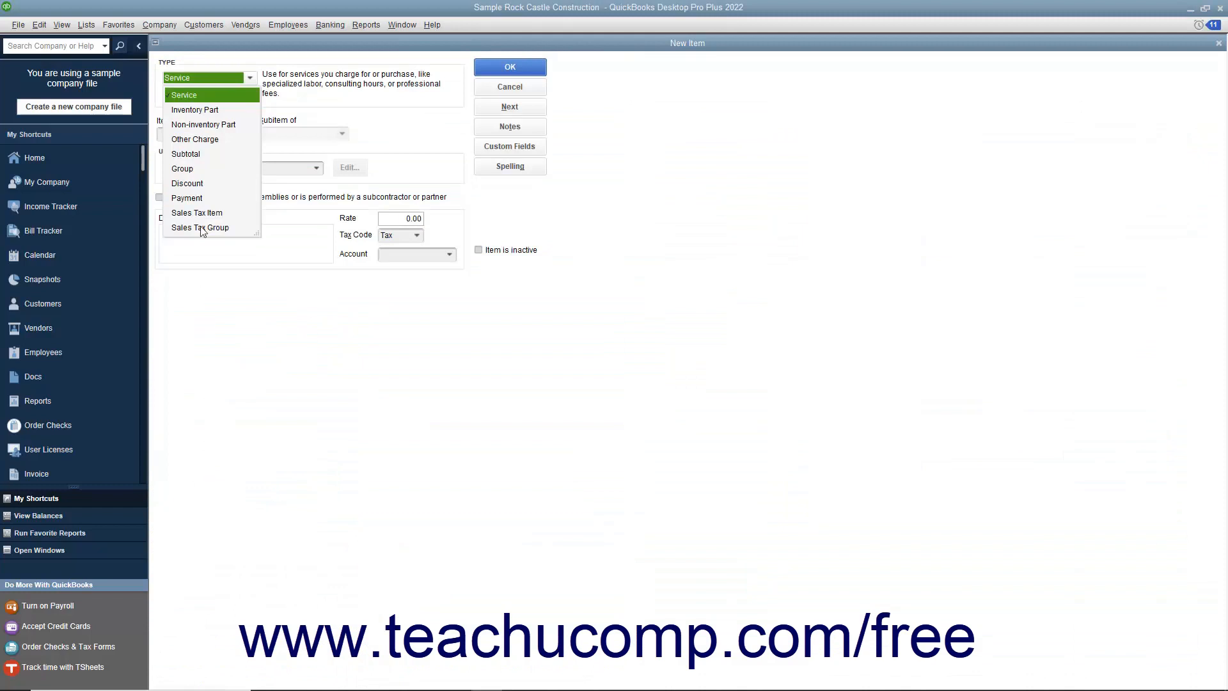
{"action": "left_click", "coordinate": [186, 154]}
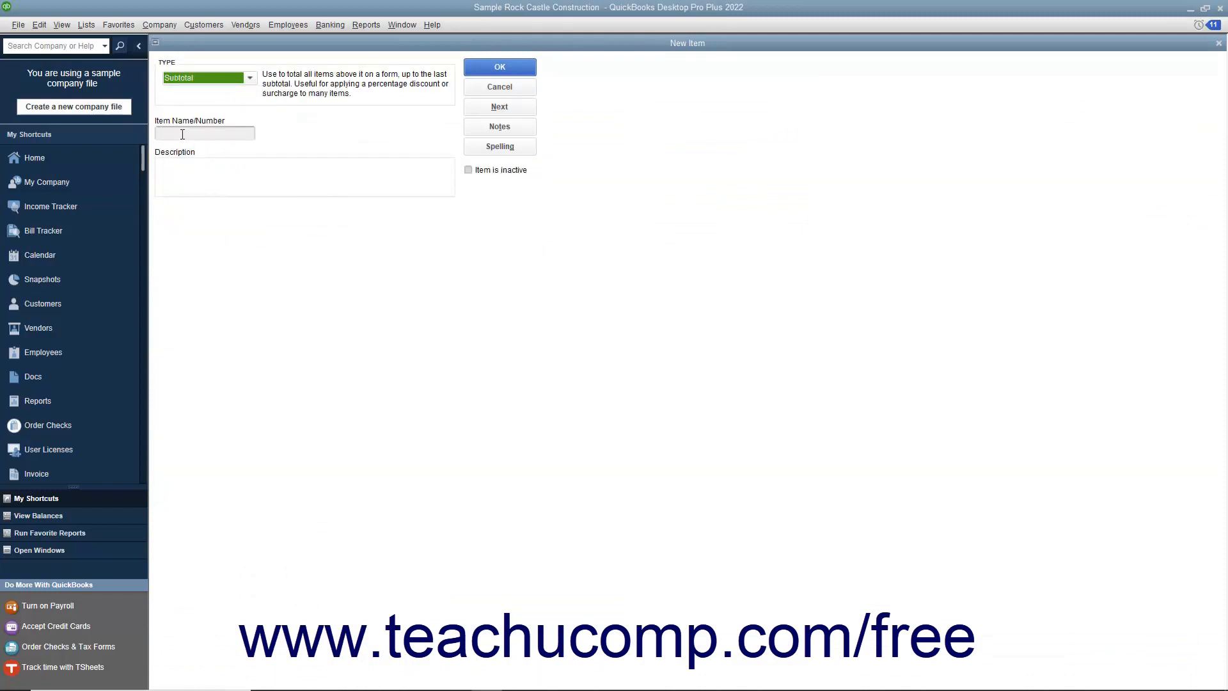
{"action": "left_click", "coordinate": [204, 132]}
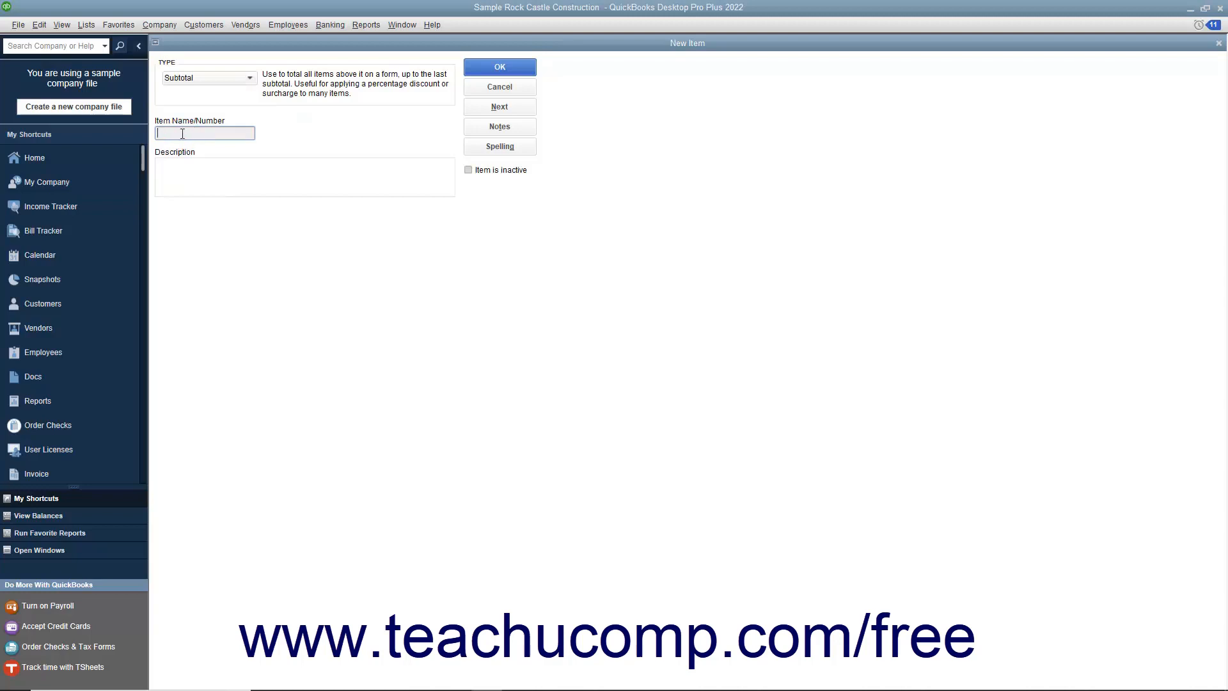
{"action": "type", "text": "Labor subtotal"}
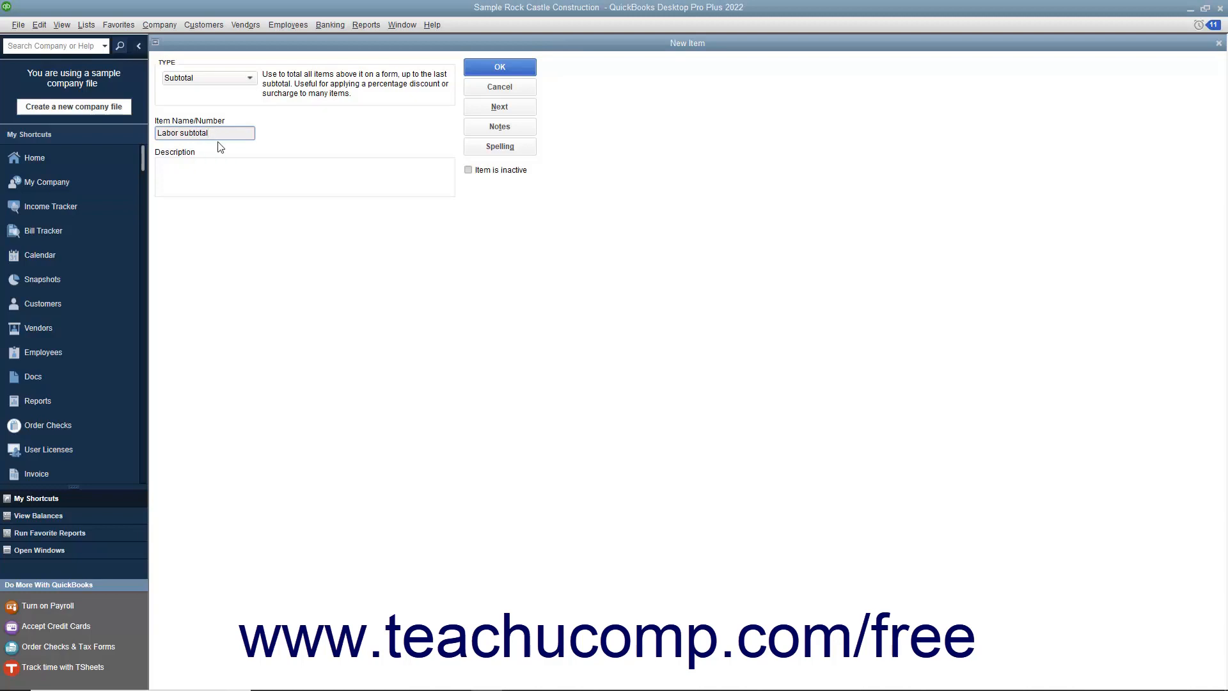
- Paste 'Labor subtotal' into the Description and save the item to the Item List
{"action": "right_click", "coordinate": [180, 131]}
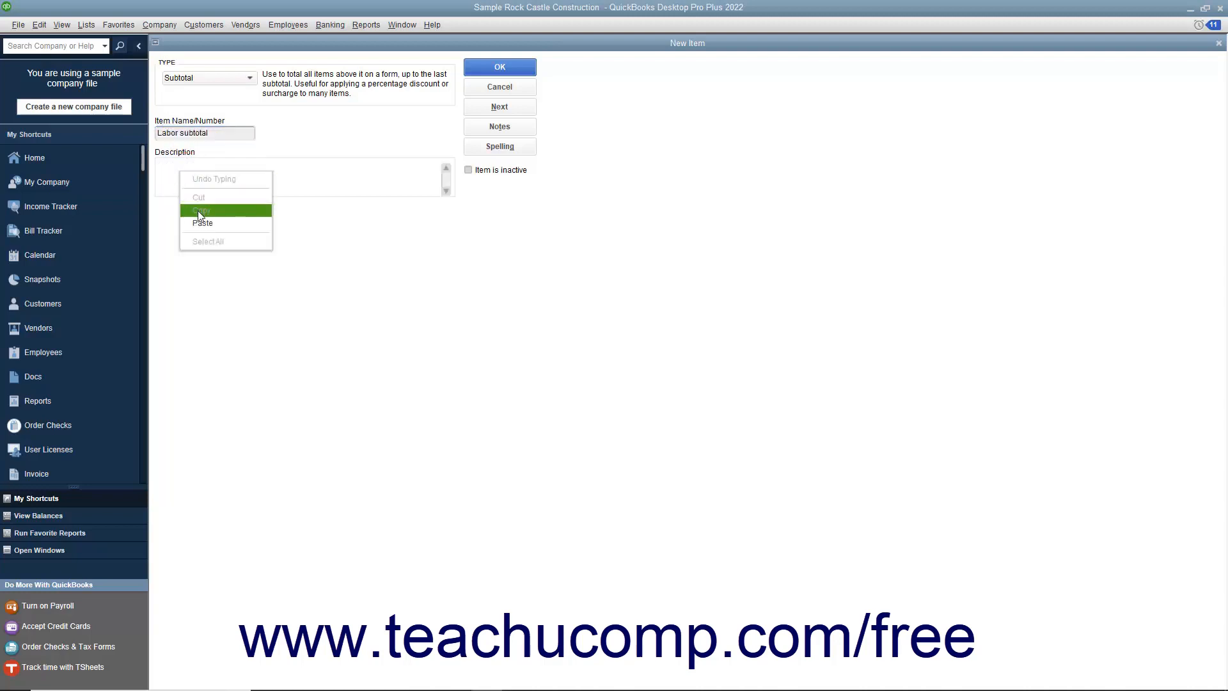
{"action": "left_click", "coordinate": [203, 209]}
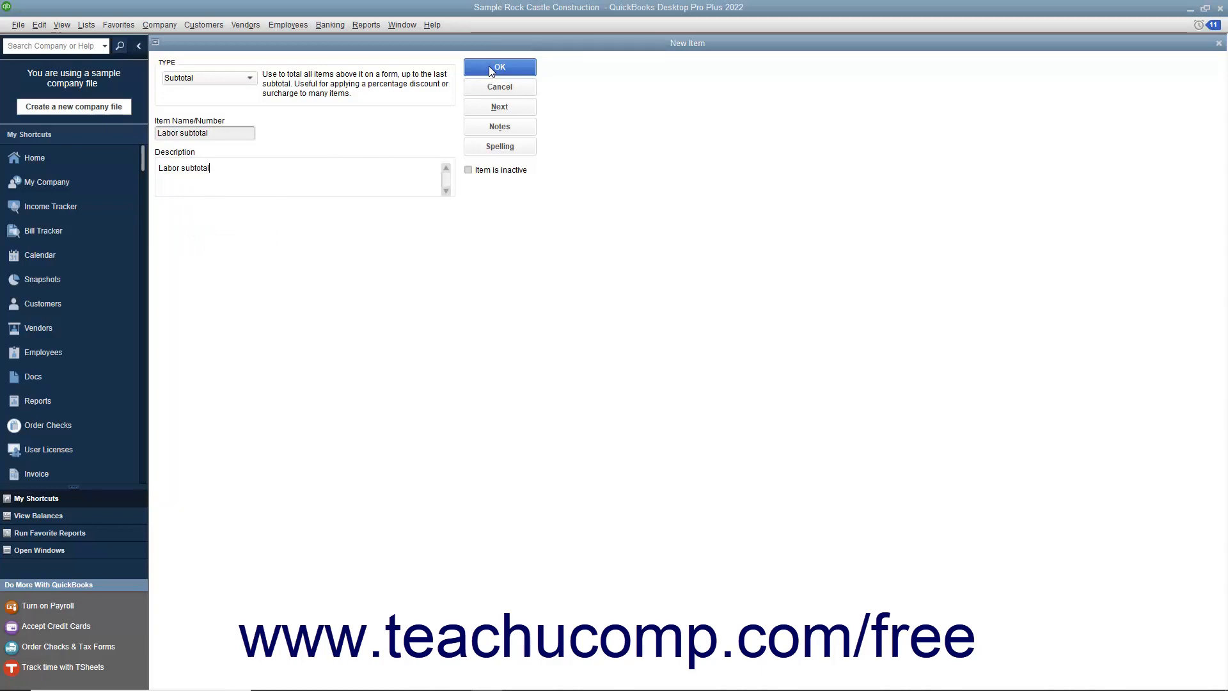
{"action": "left_click", "coordinate": [499, 67]}
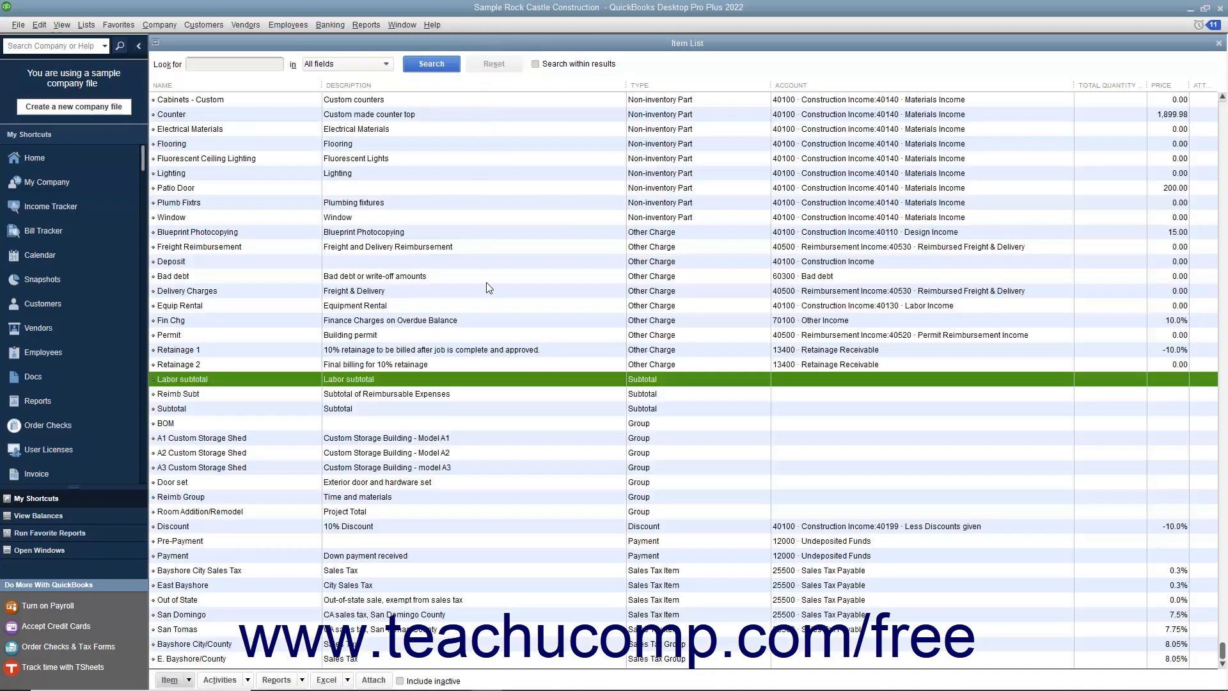